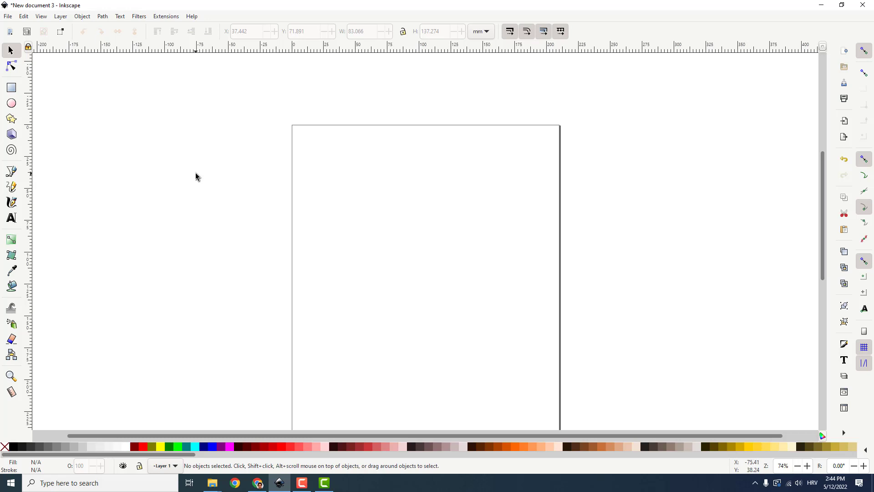
mouse_move(202, 164)
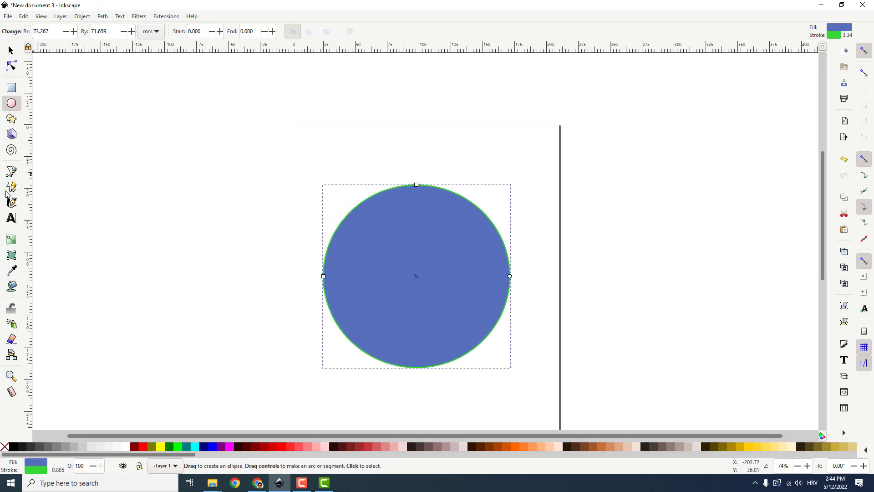
click(11, 188)
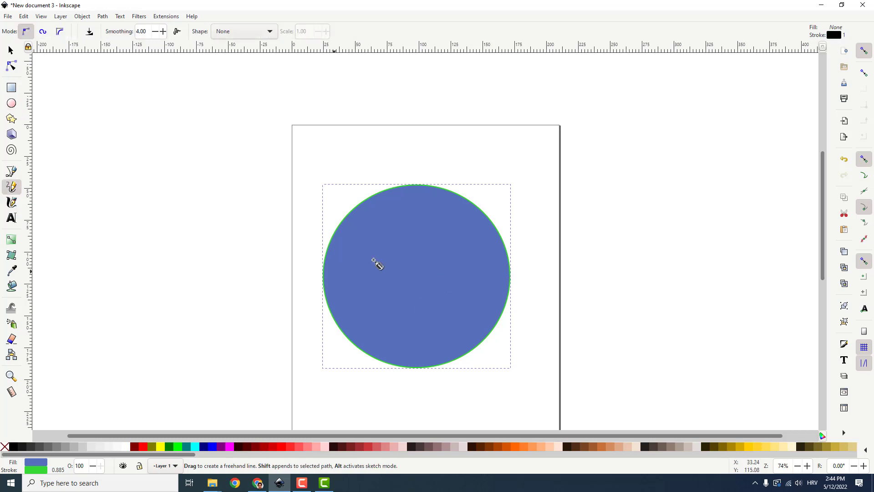
mouse_move(351, 160)
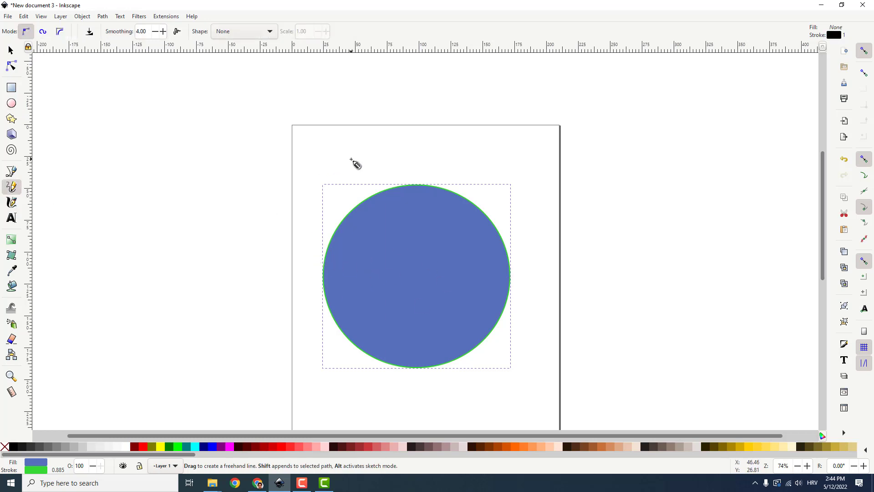
drag(353, 160, 484, 399)
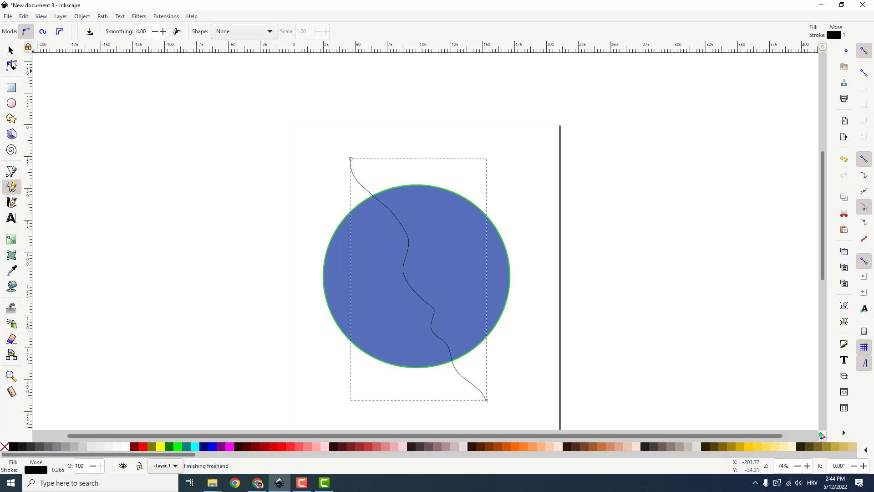
click(9, 63)
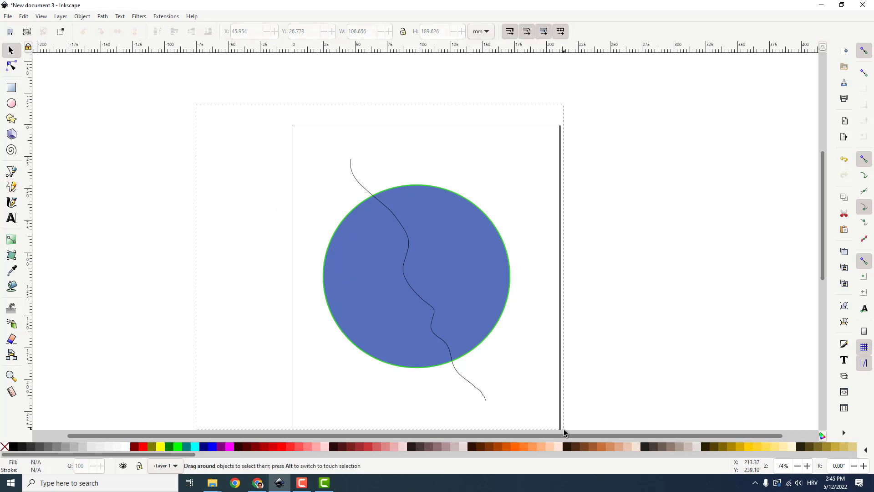
click(102, 17)
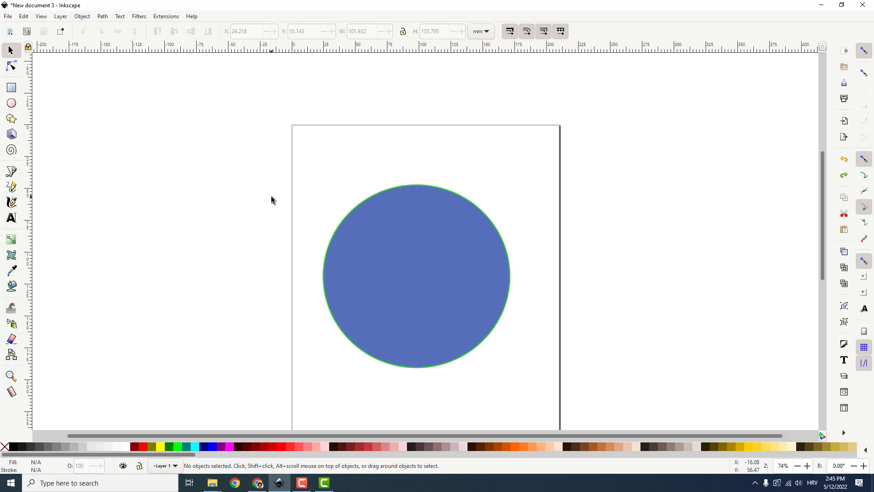
- Draw a straight horizontal line across the circle with the Pencil tool
click(11, 187)
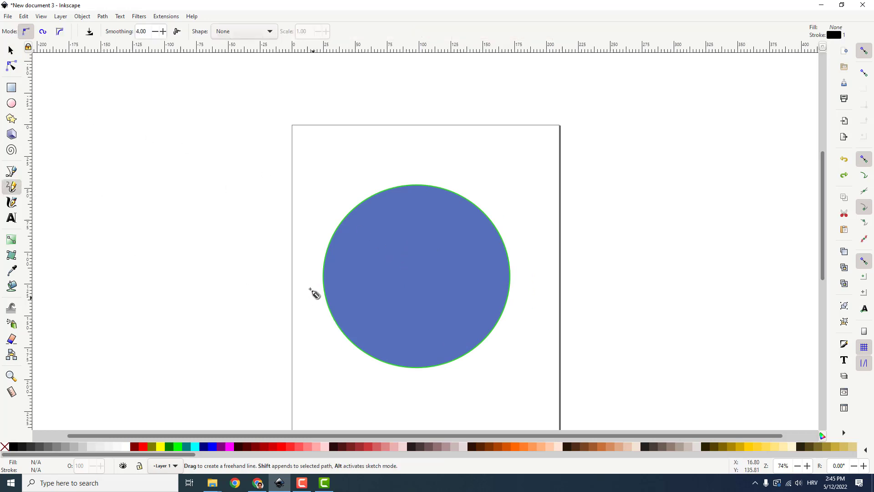
mouse_move(303, 276)
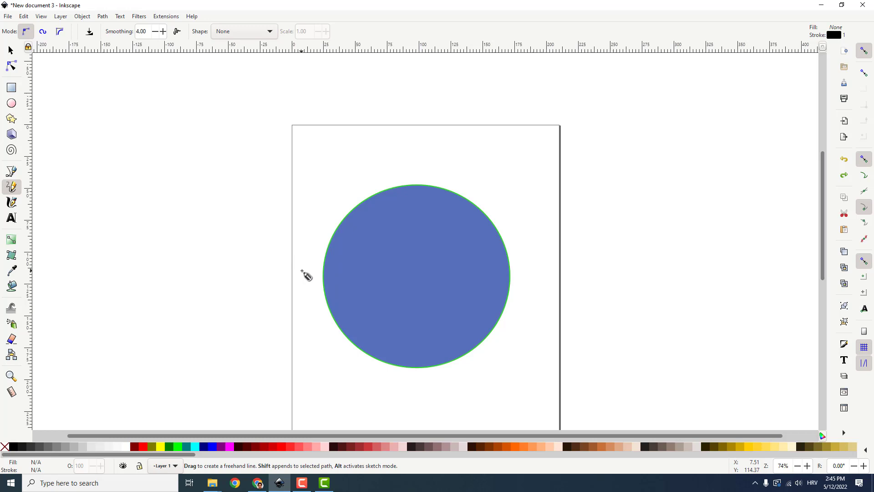
drag(302, 269, 493, 269)
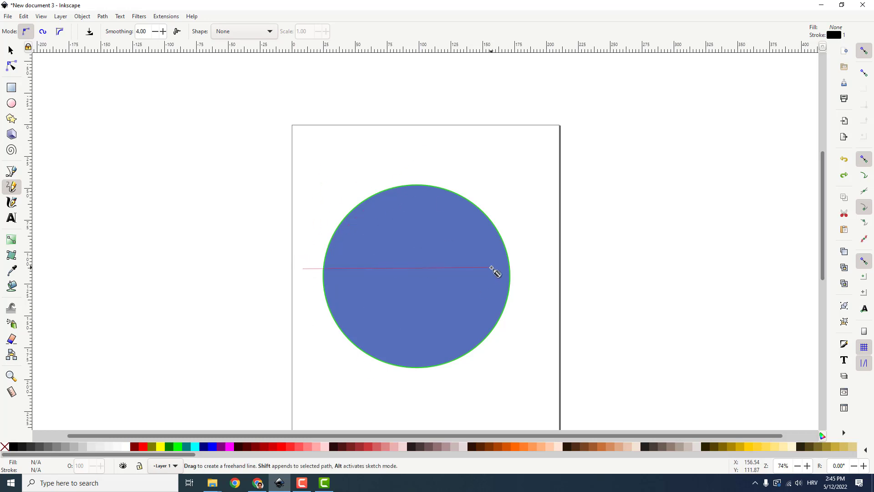
mouse_move(467, 240)
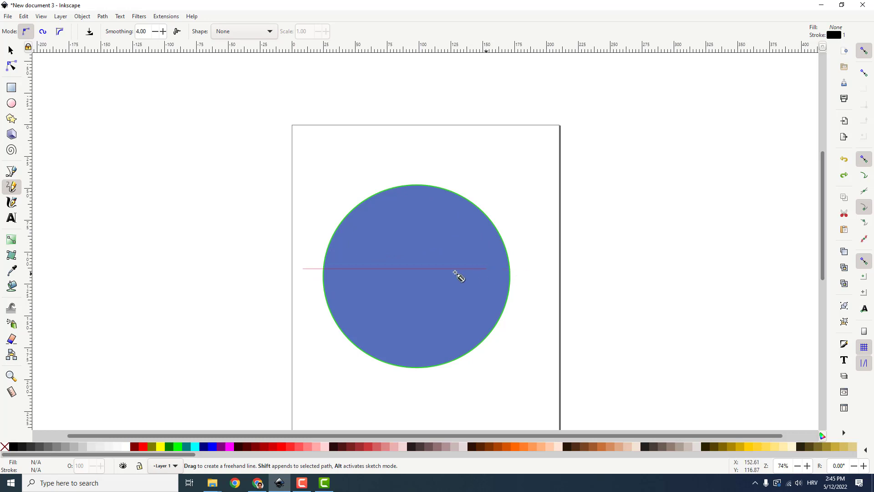
mouse_move(532, 273)
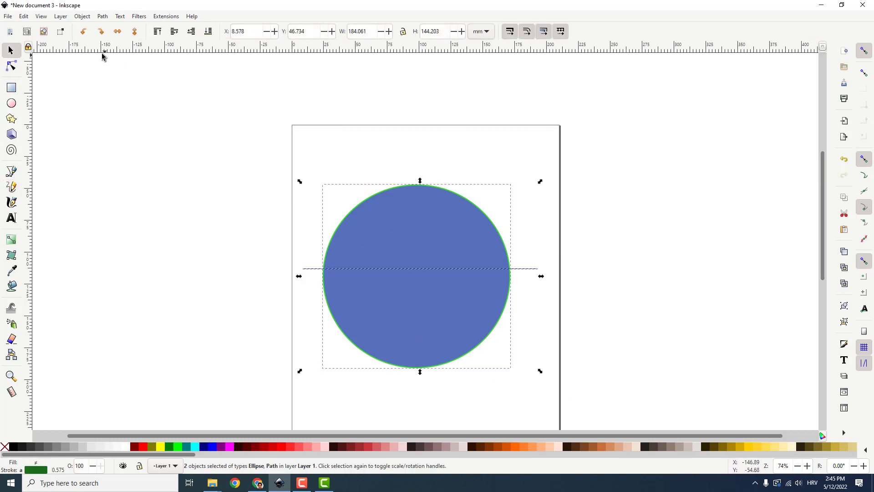
- Centre the line and circle on the same horizontal axis via Align and Distribute
click(84, 16)
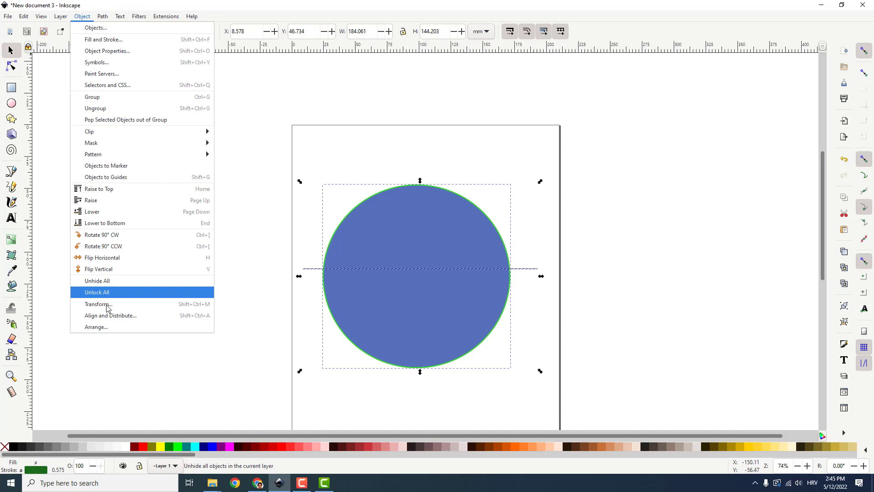
click(110, 315)
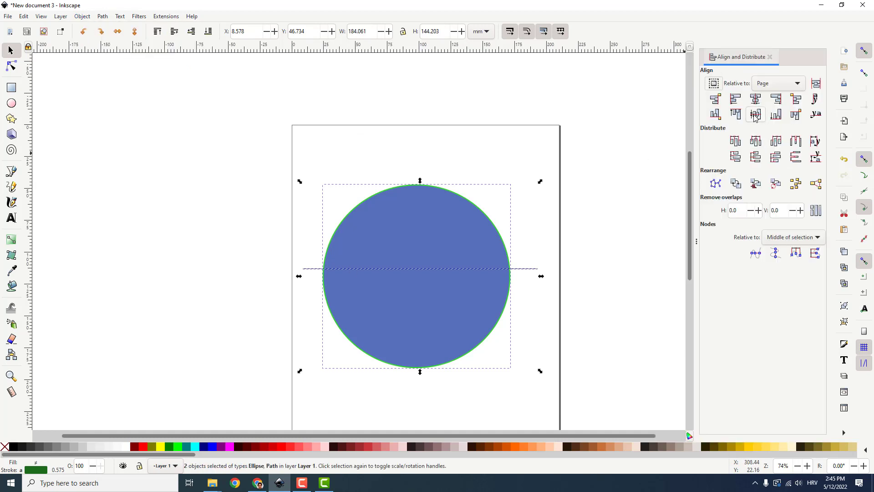
click(756, 115)
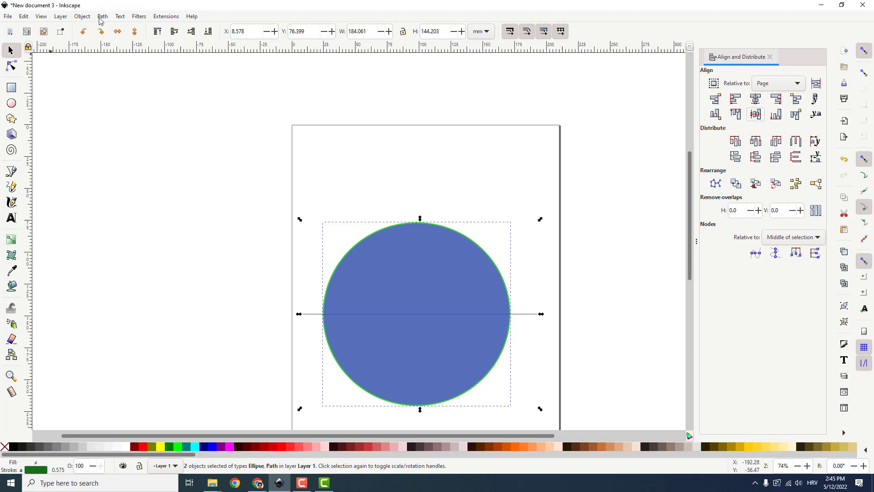
- Divide the circle along the line into two separate half-circles
click(102, 17)
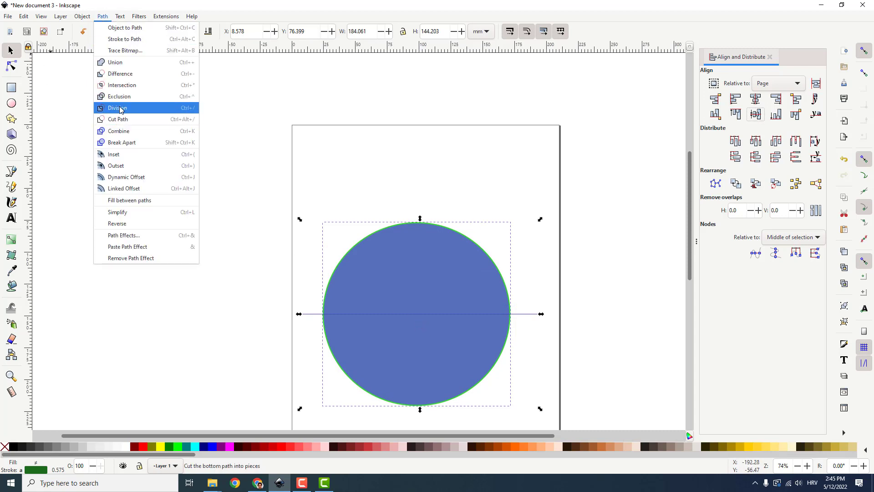
click(117, 107)
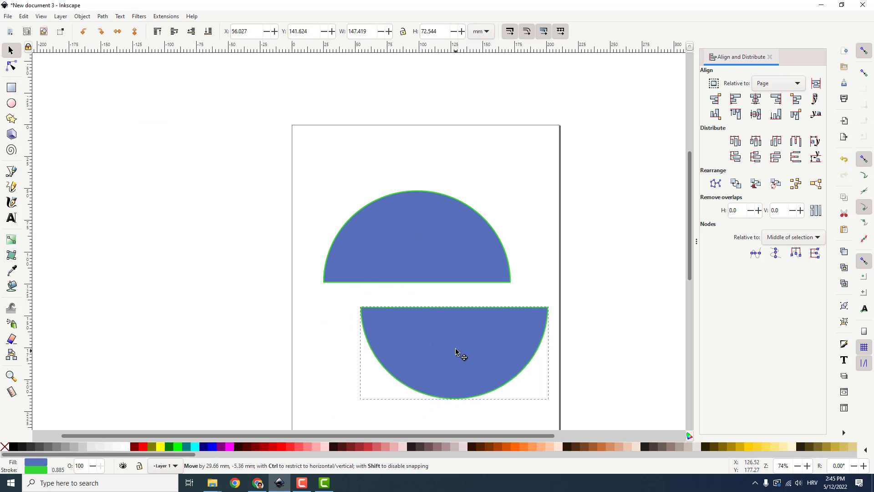